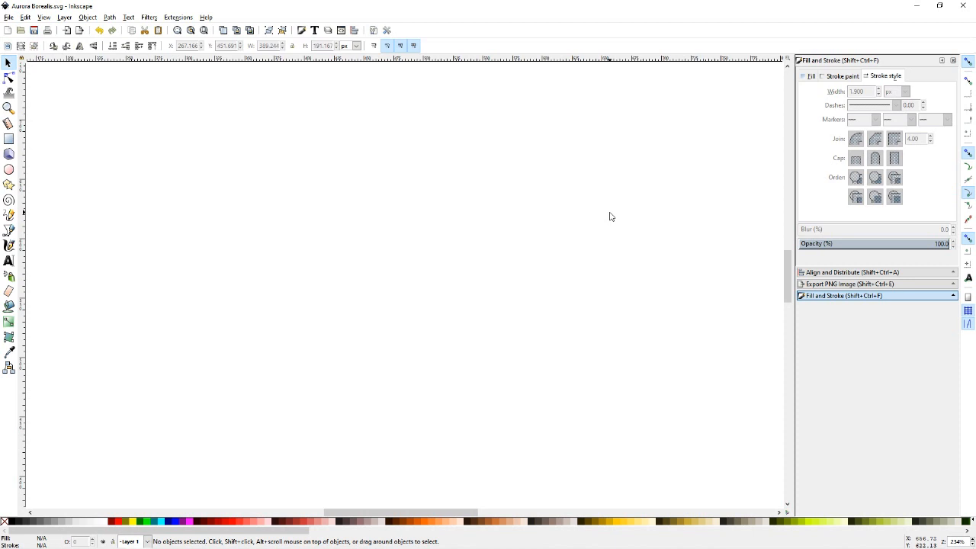
mouse_move(27, 233)
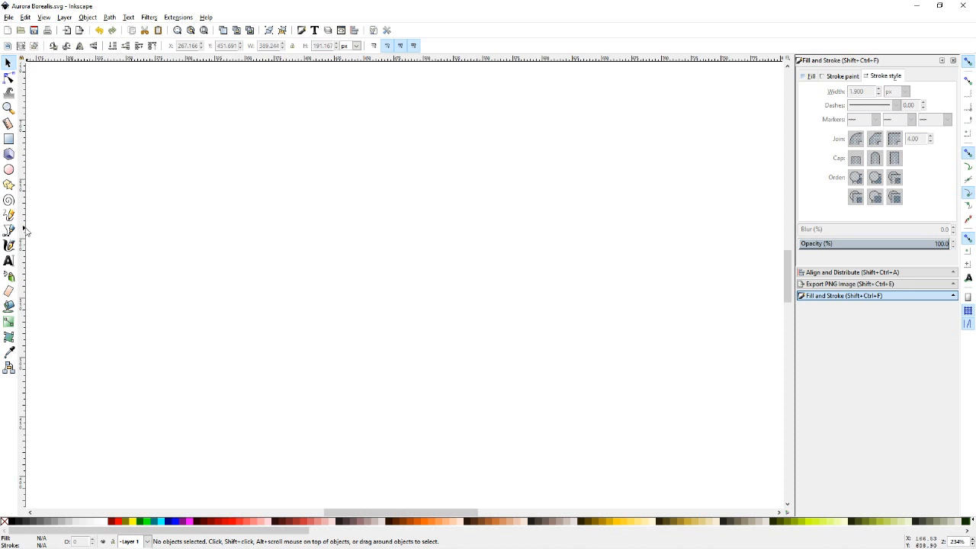
Draw a four-curve wavy zigzag Bezier path across the canvas with the pen tool
click(10, 230)
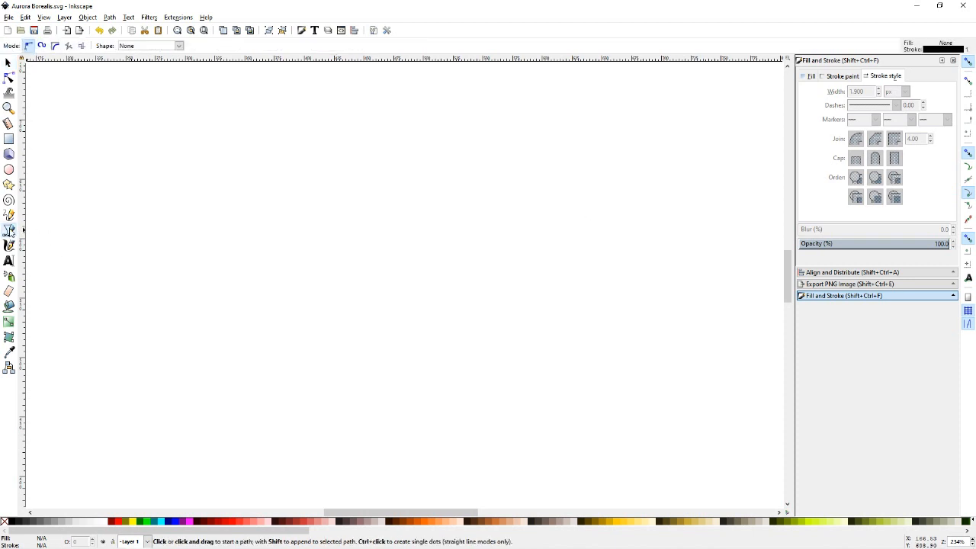
drag(532, 162, 587, 158)
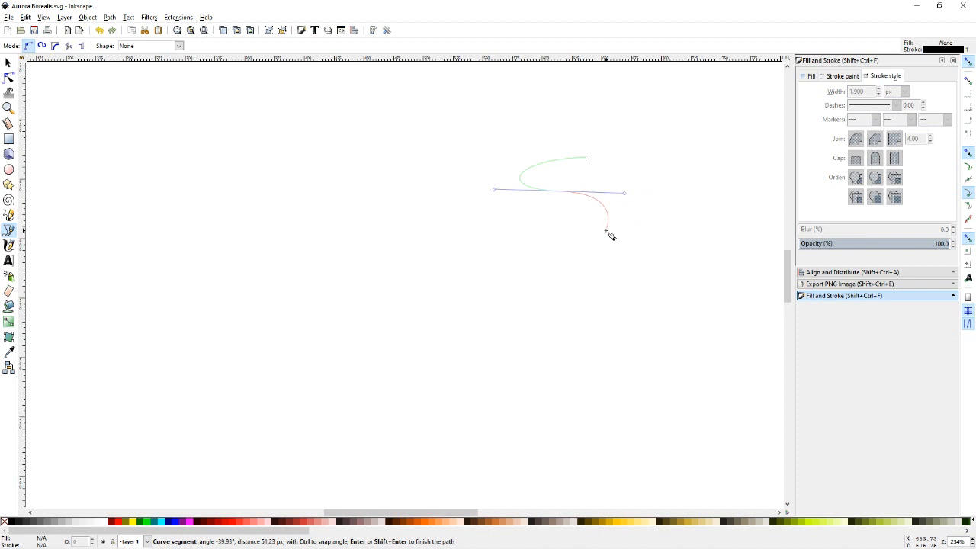
drag(610, 235, 427, 251)
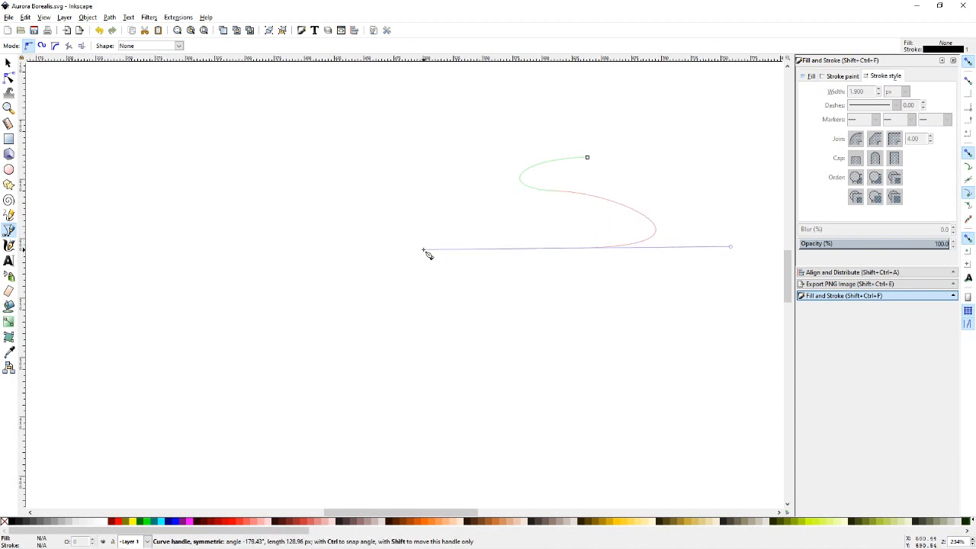
drag(427, 253, 388, 304)
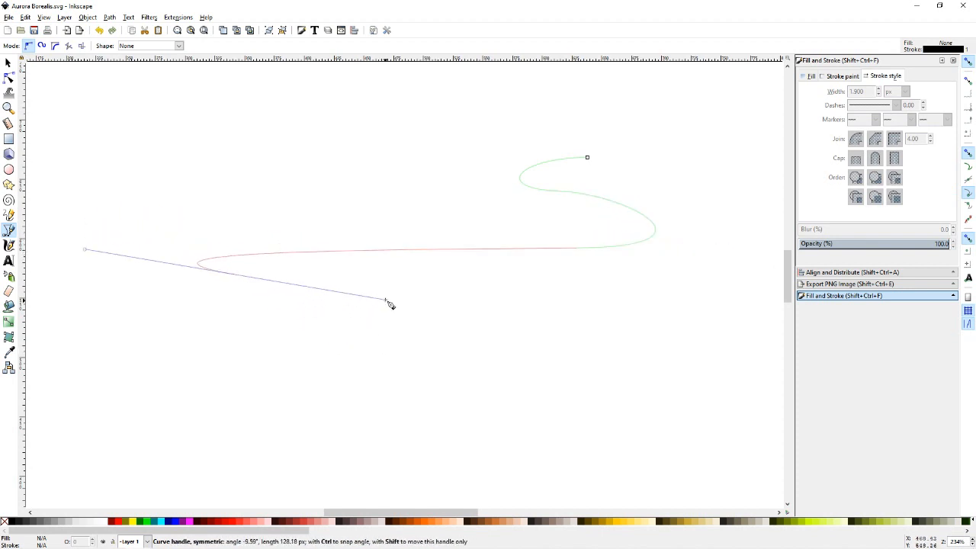
drag(388, 304, 442, 304)
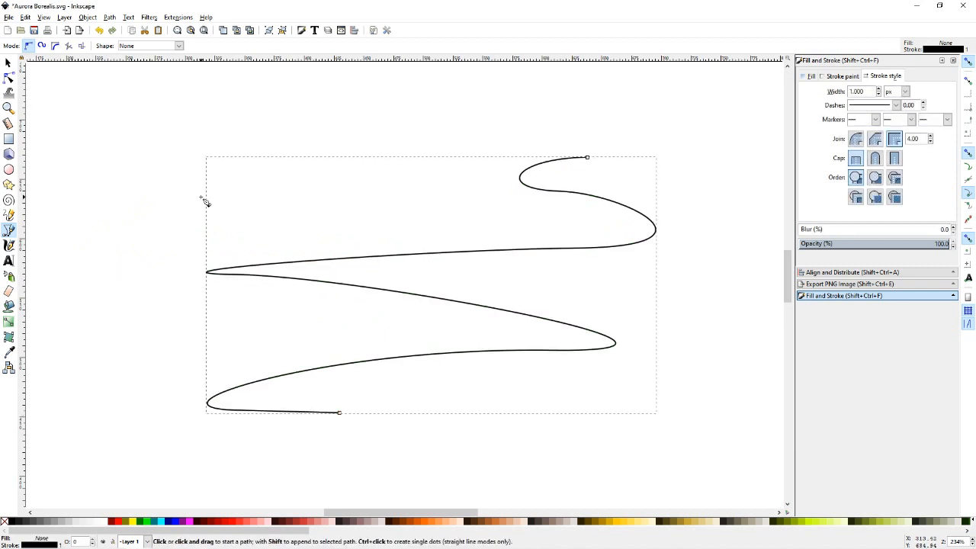
mouse_move(623, 299)
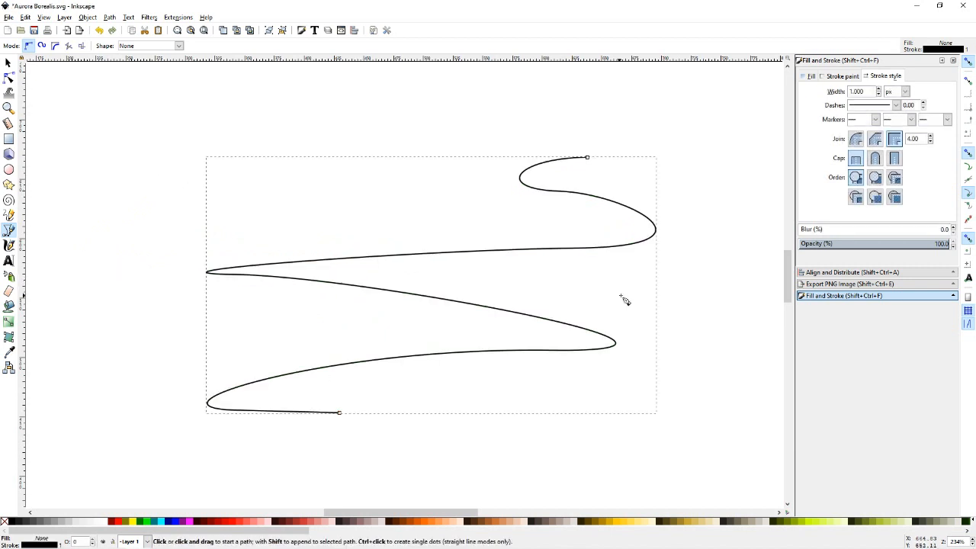
mouse_move(10, 78)
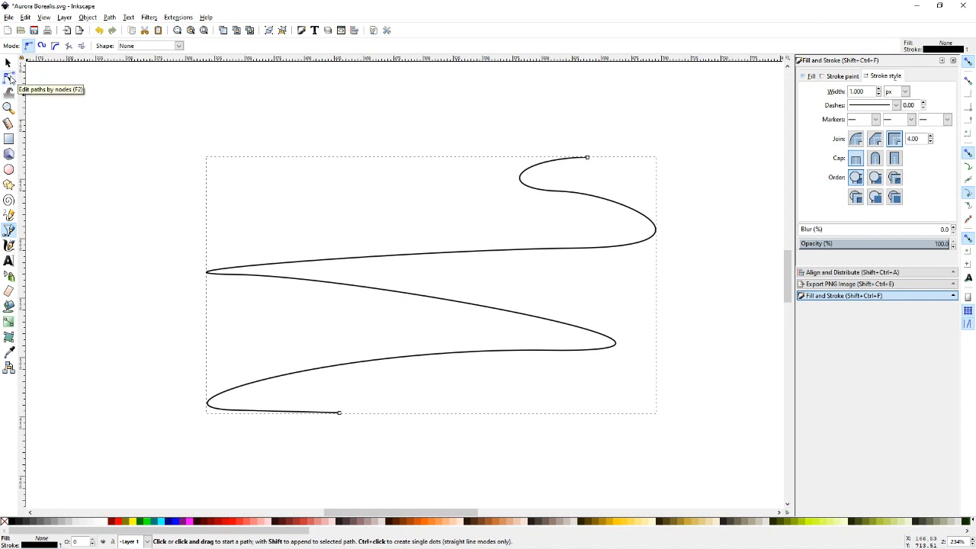
Drag a node with the Node tool to round the zigzag into an S-shaped wave
click(9, 78)
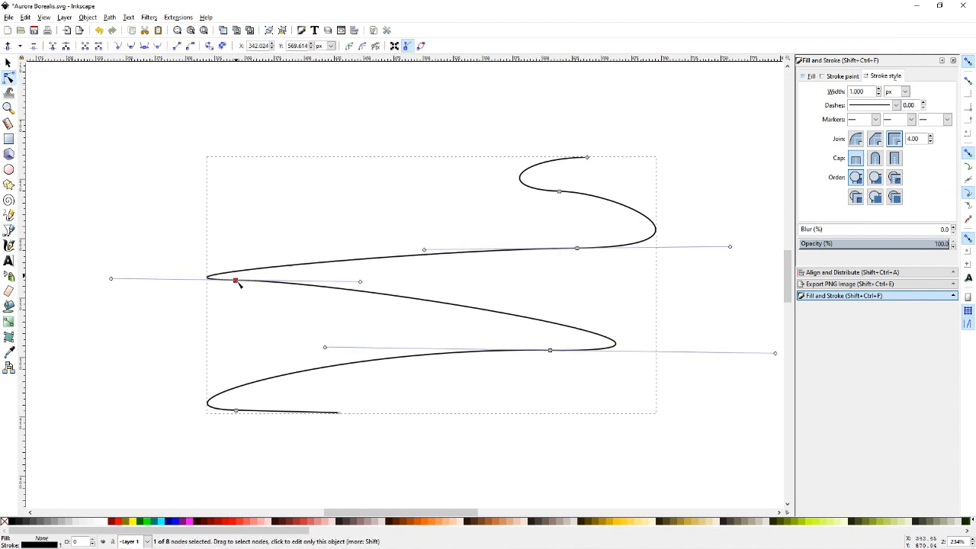
drag(235, 280, 362, 366)
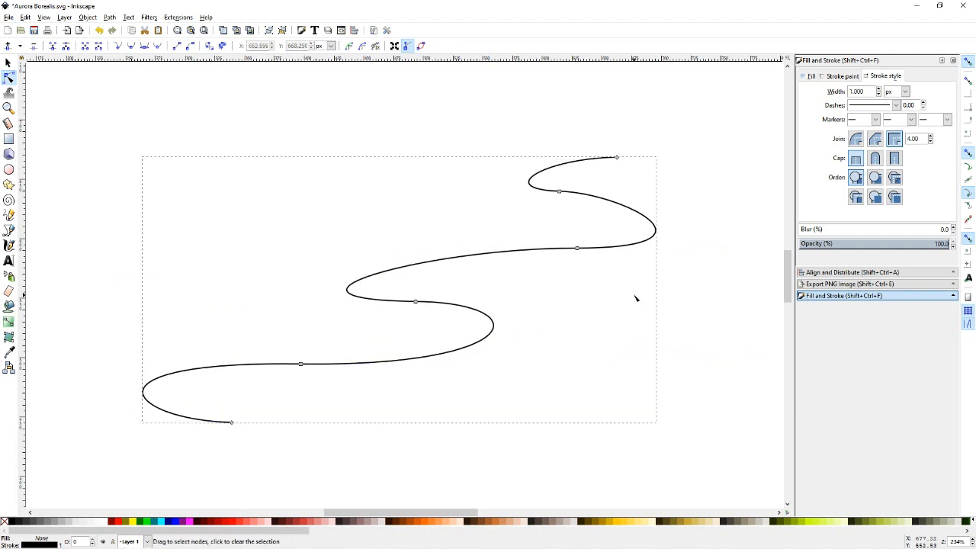
mouse_move(700, 259)
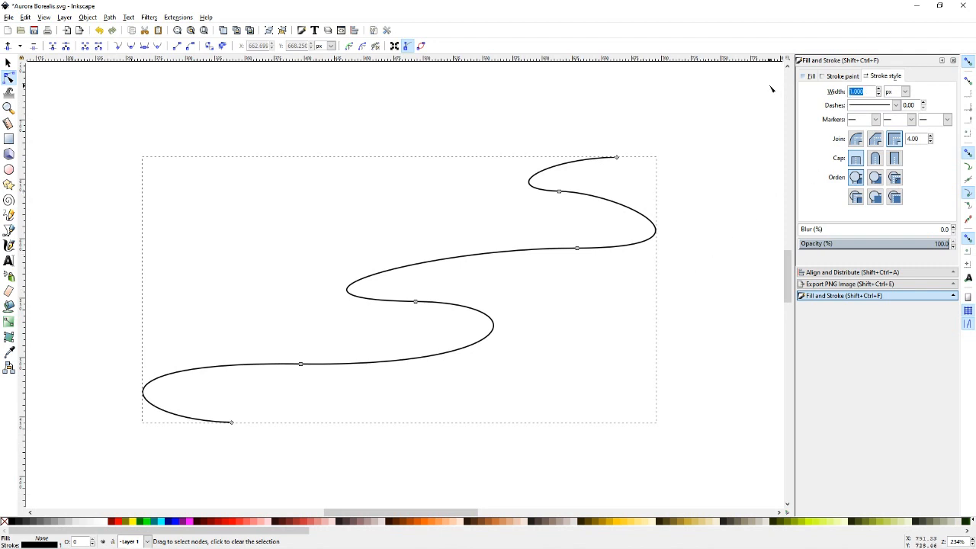
Set the wave's stroke width to 3 and convert it with Path > Stroke to Path
text(3)
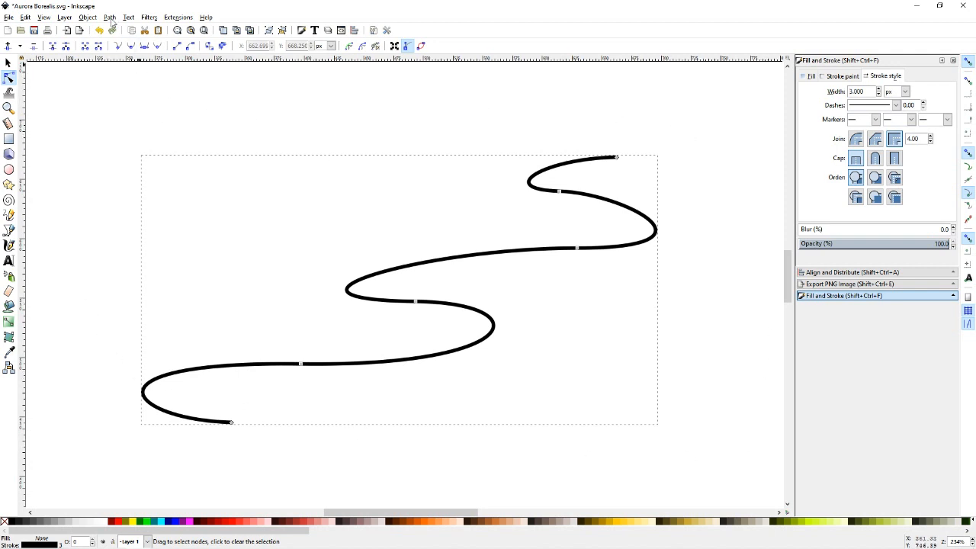
click(109, 16)
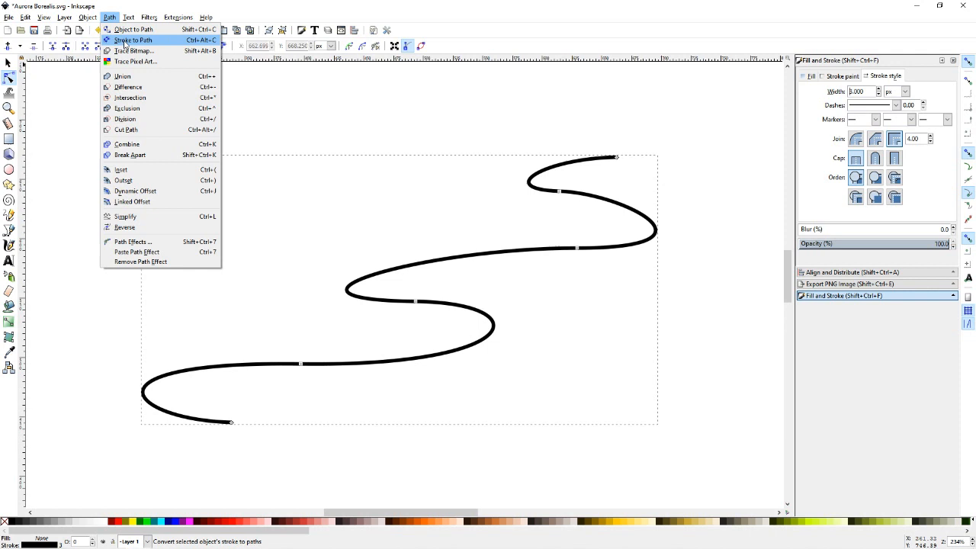
click(132, 39)
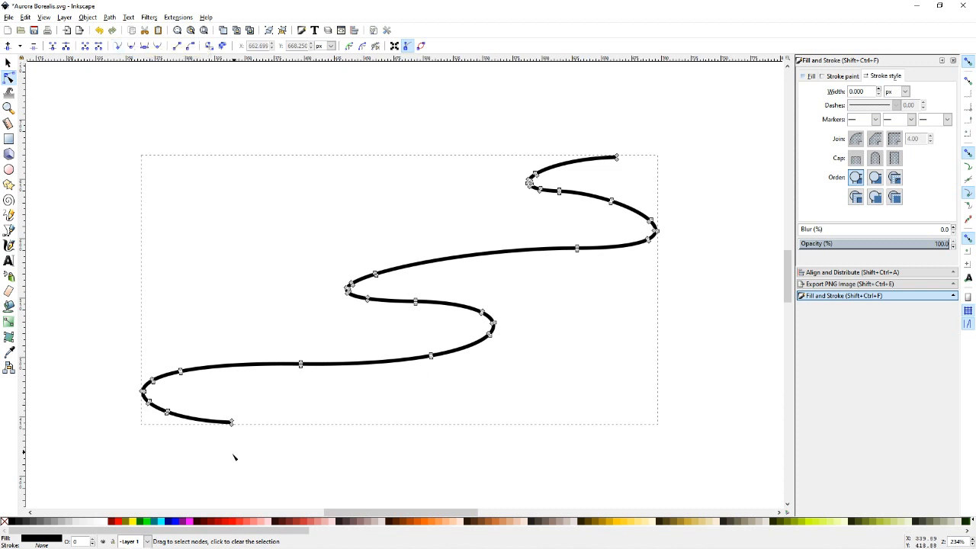
mouse_move(251, 459)
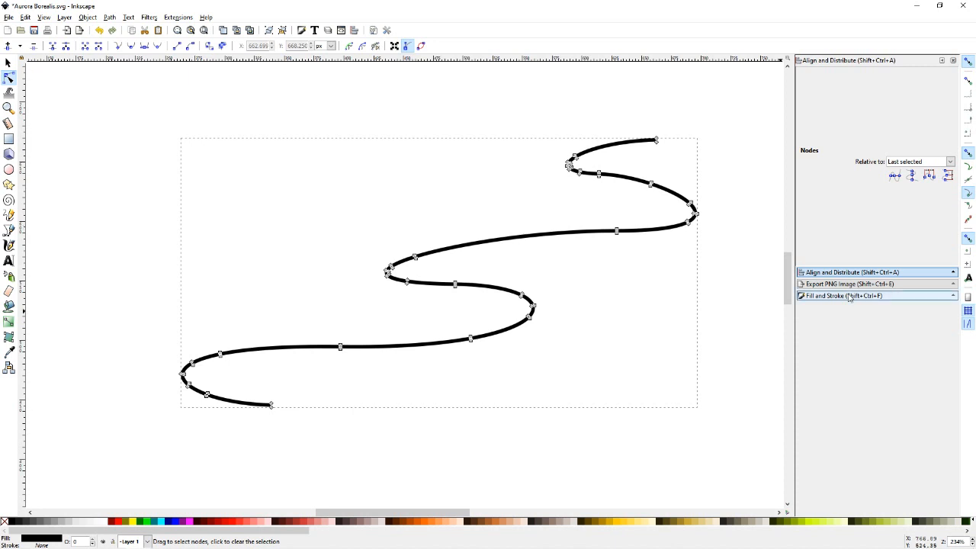
Reopen the Fill and Stroke settings showing the wave's flat black fill
click(844, 296)
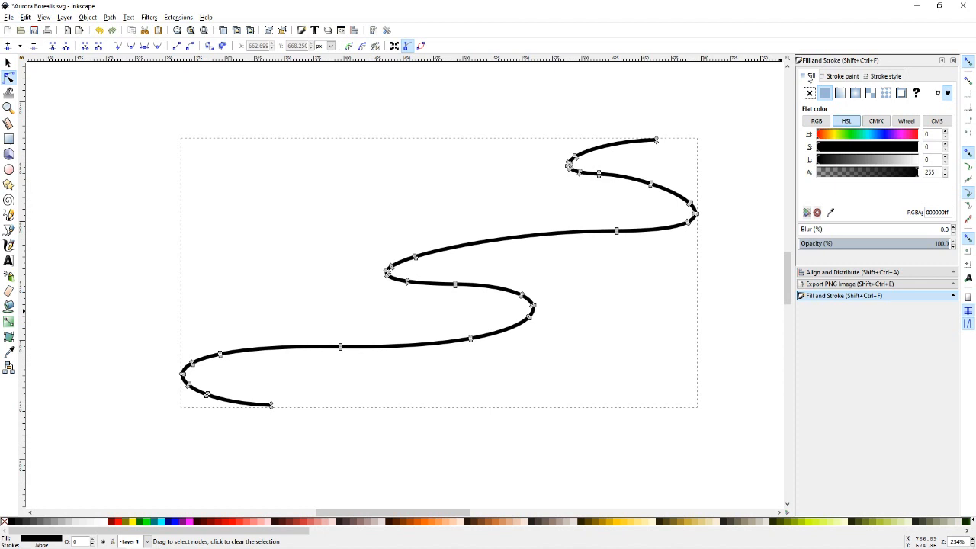
mouse_move(435, 203)
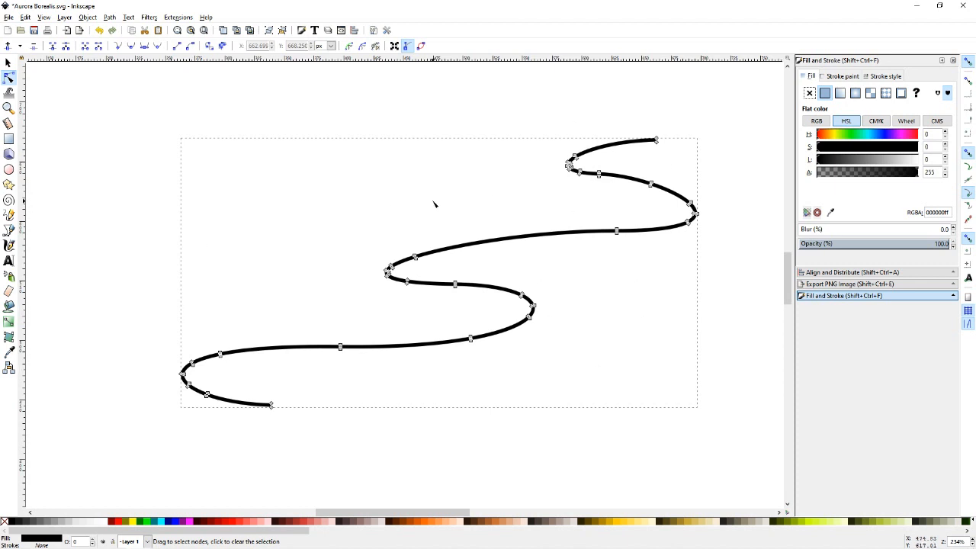
mouse_move(828, 139)
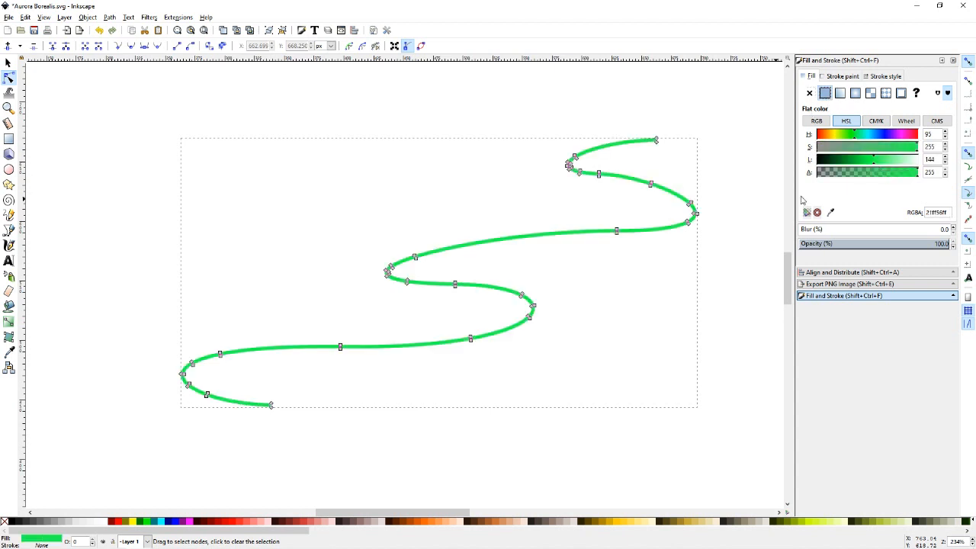
mouse_move(800, 195)
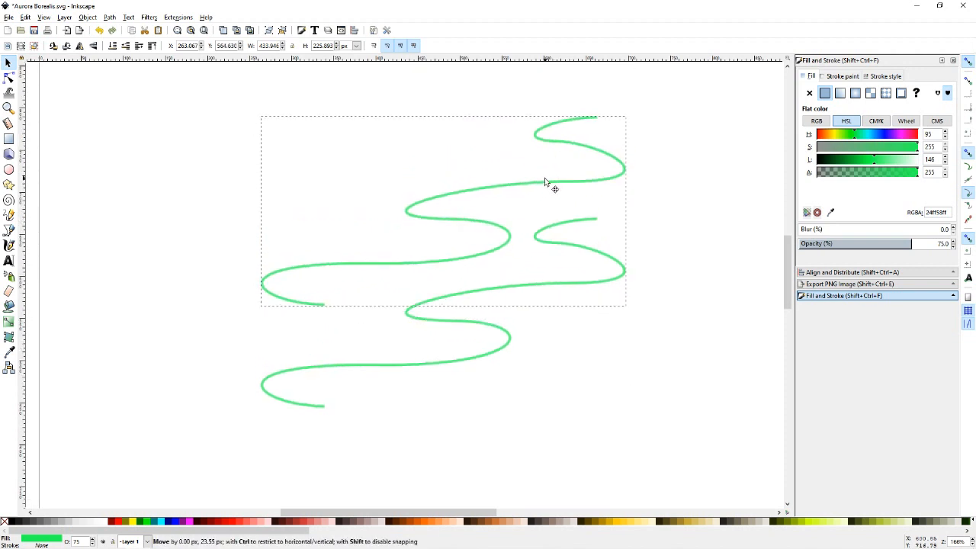
Select the duplicated wave and shift its hue toward purple
click(552, 181)
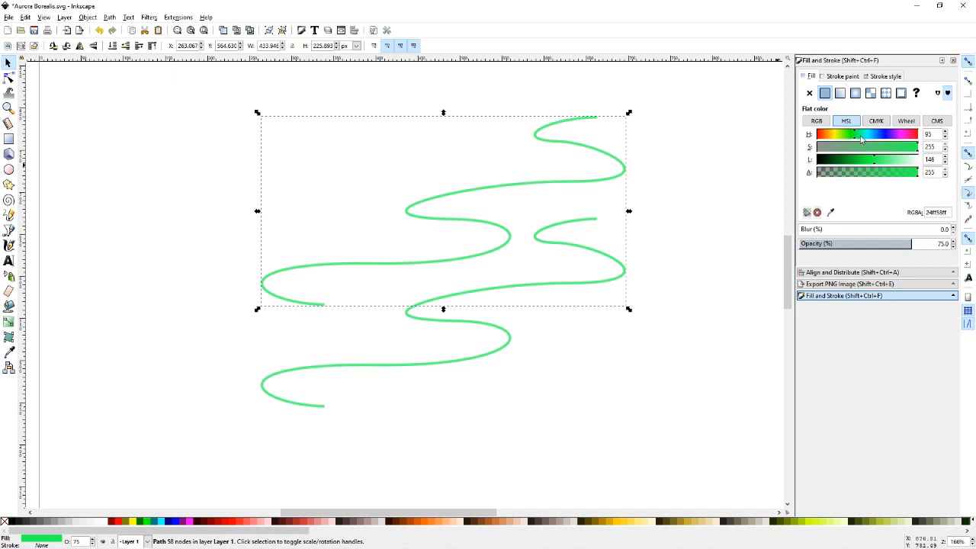
drag(858, 134, 884, 134)
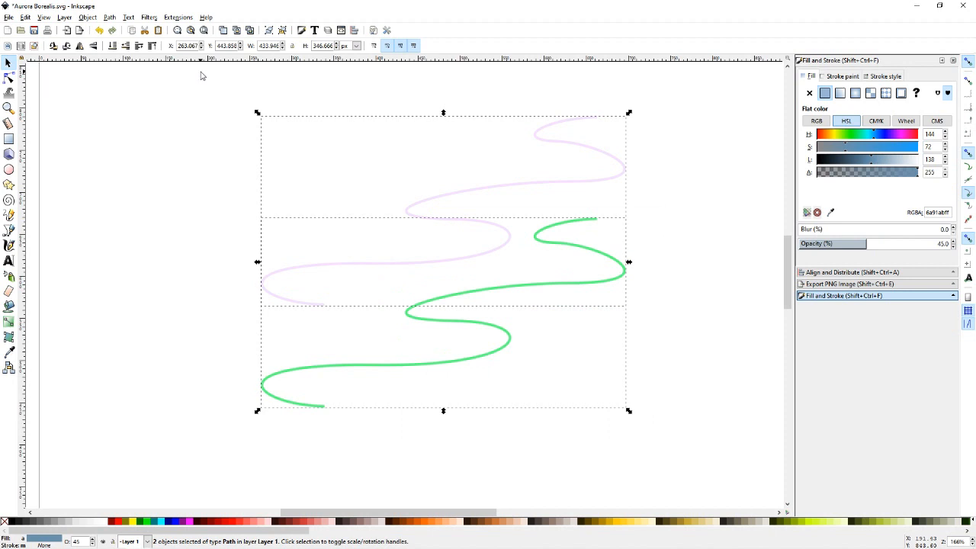
mouse_move(173, 23)
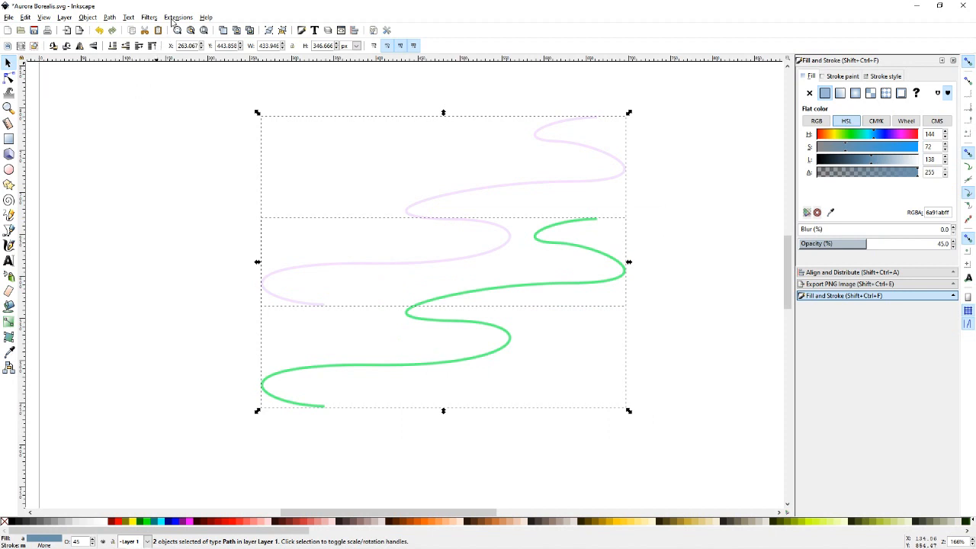
Interpolate between the two waves with live preview and 100 steps, then apply
click(177, 17)
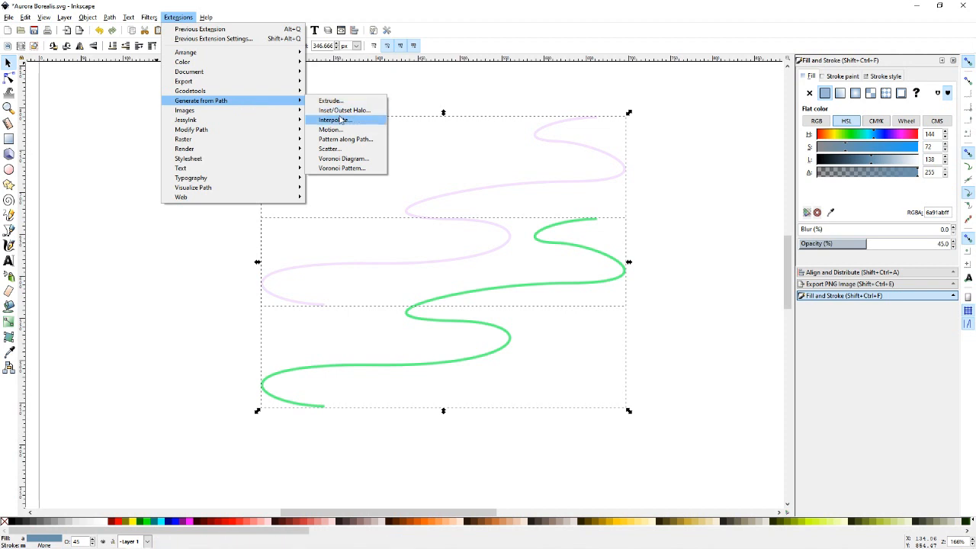
click(333, 120)
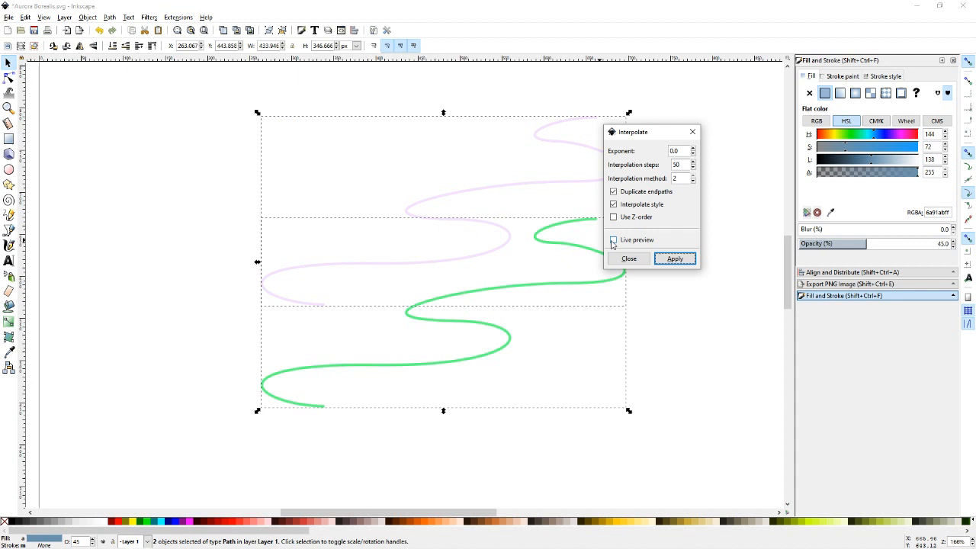
click(613, 240)
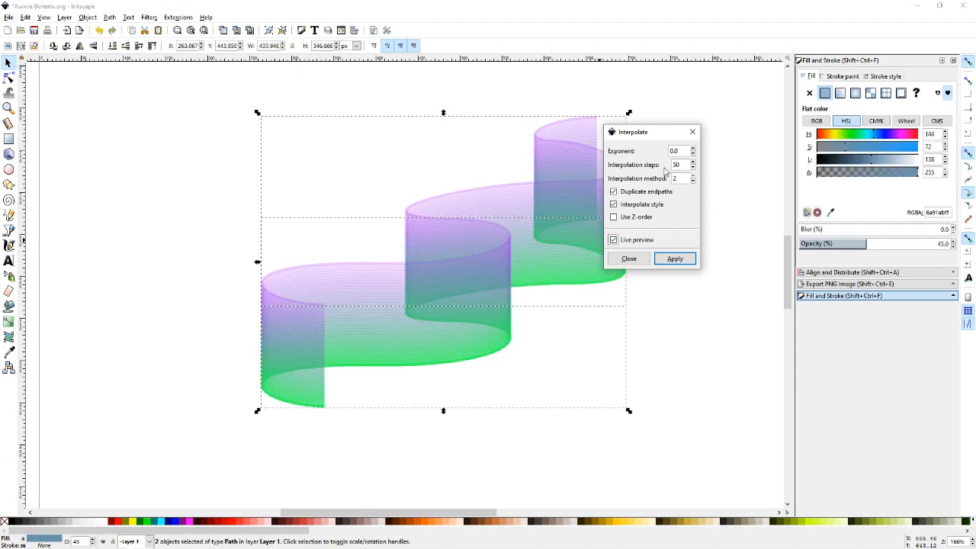
mouse_move(672, 189)
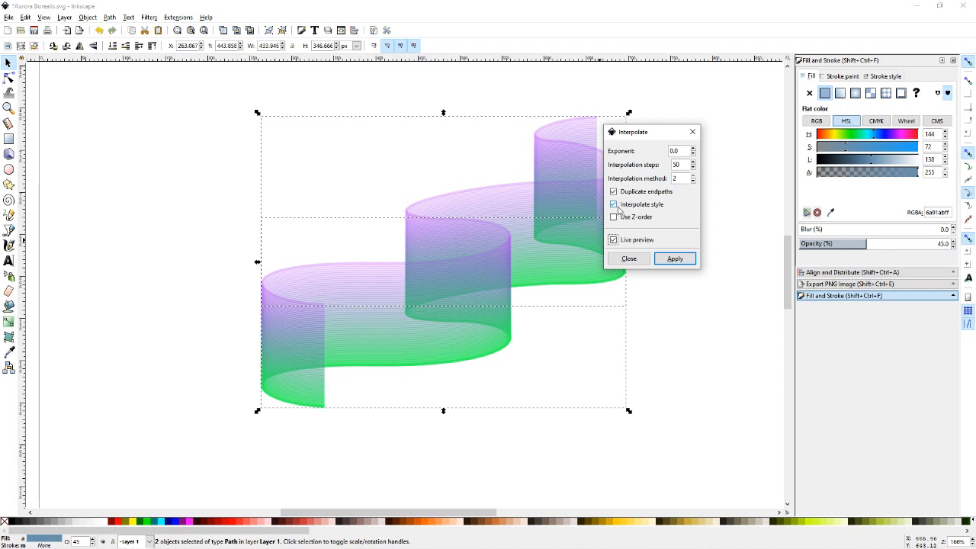
click(614, 205)
text(100)
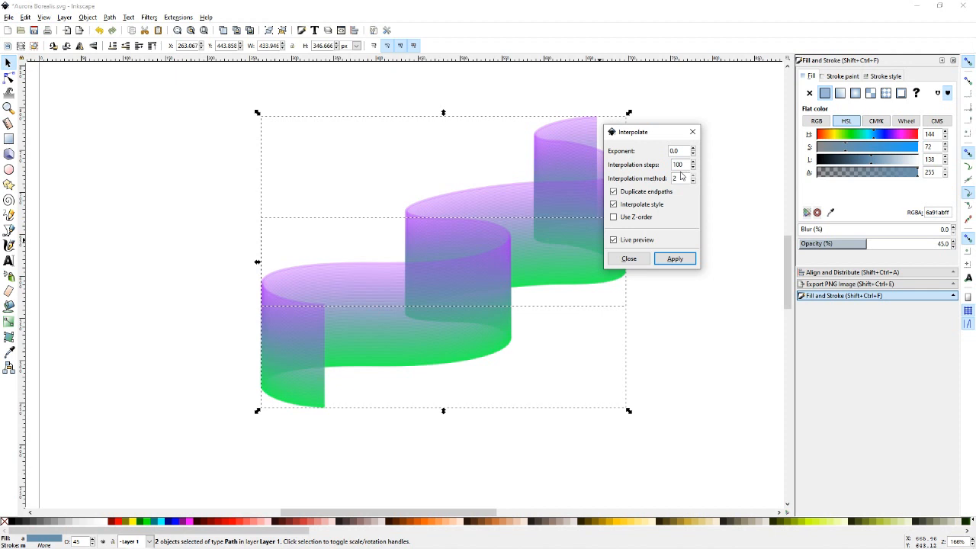
click(674, 259)
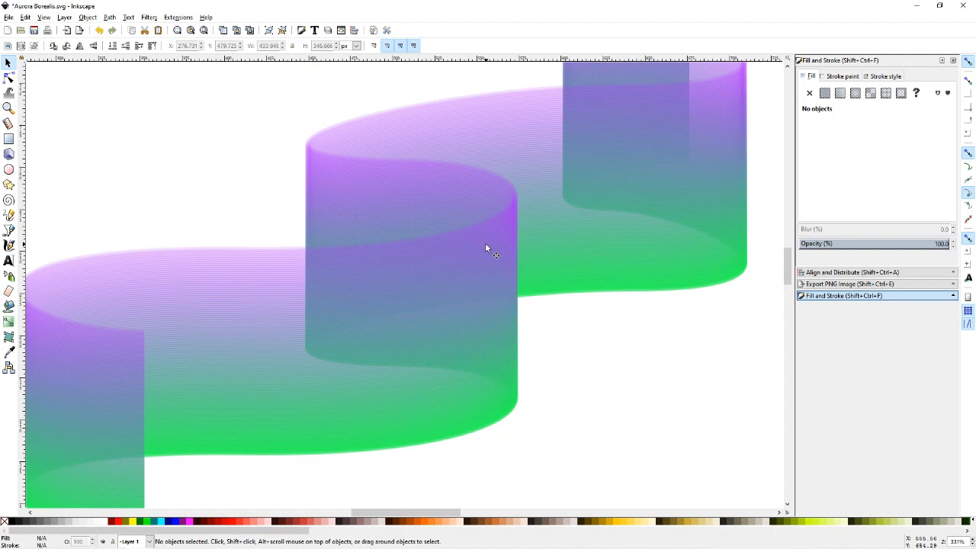
scroll(down, 3)
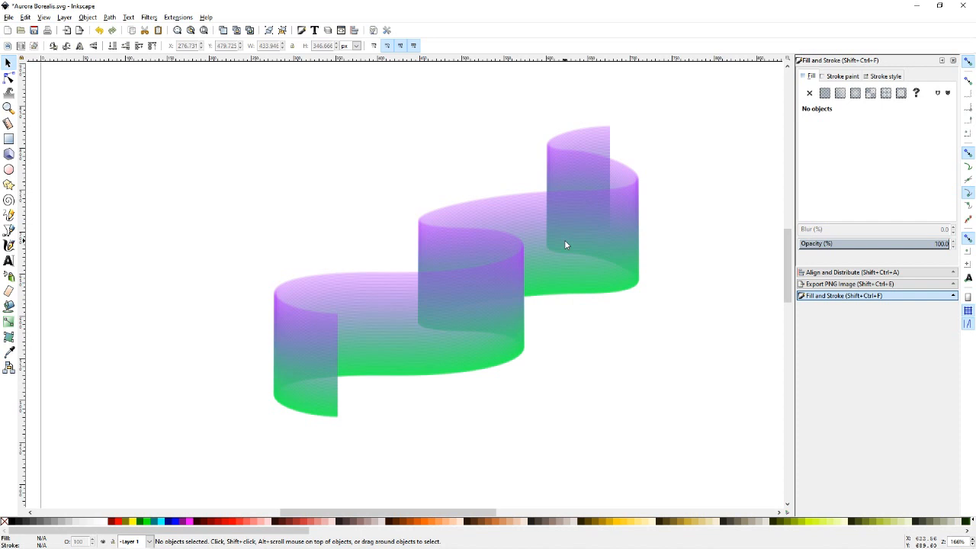
mouse_move(537, 249)
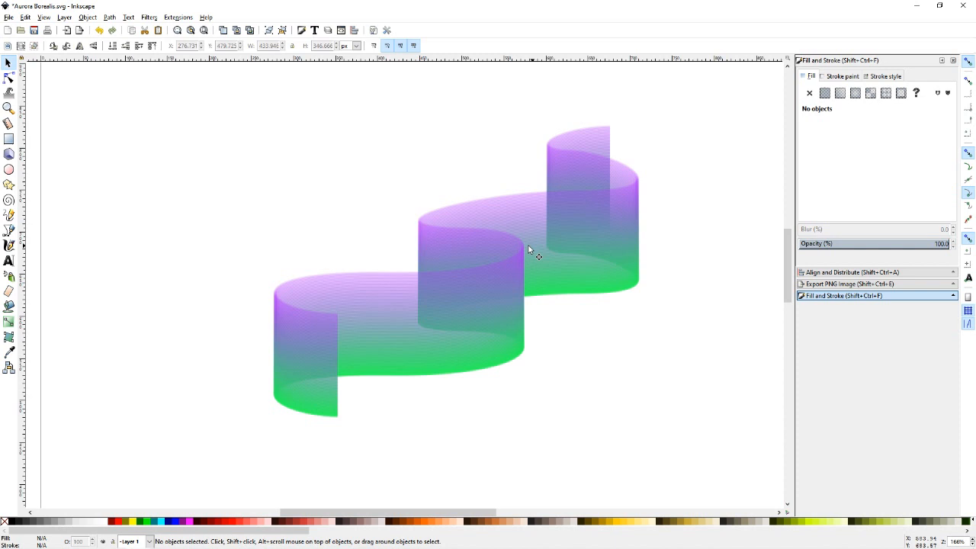
Select the ribbon as a single group of 102 blended paths
click(534, 248)
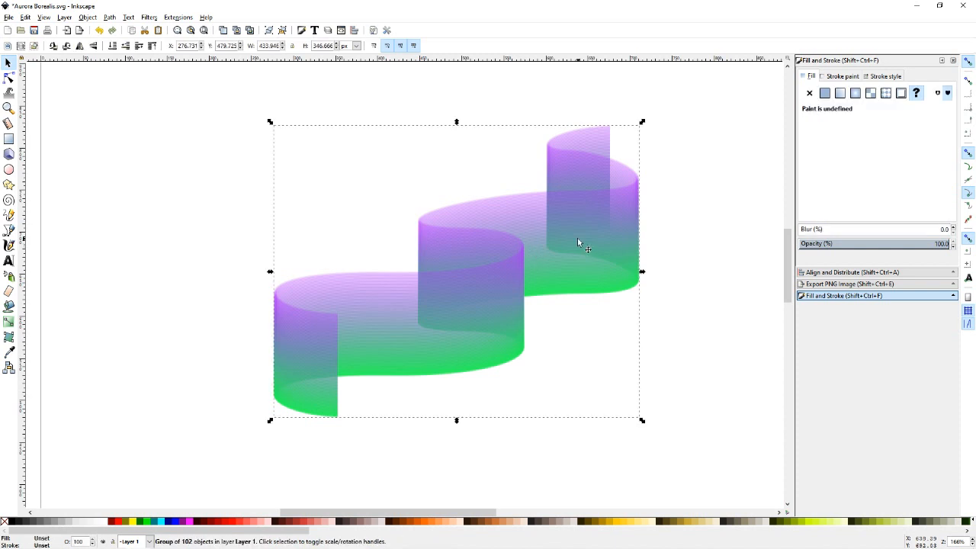
mouse_move(781, 284)
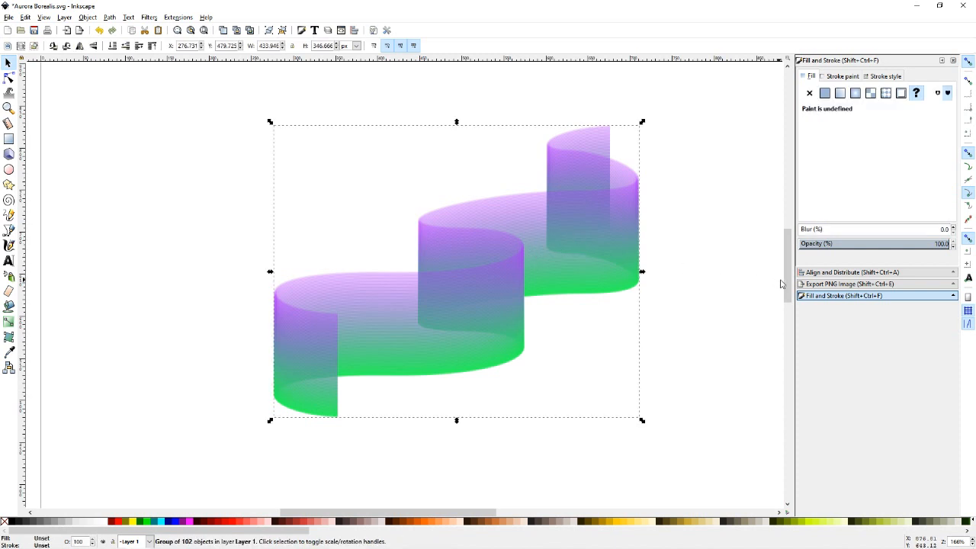